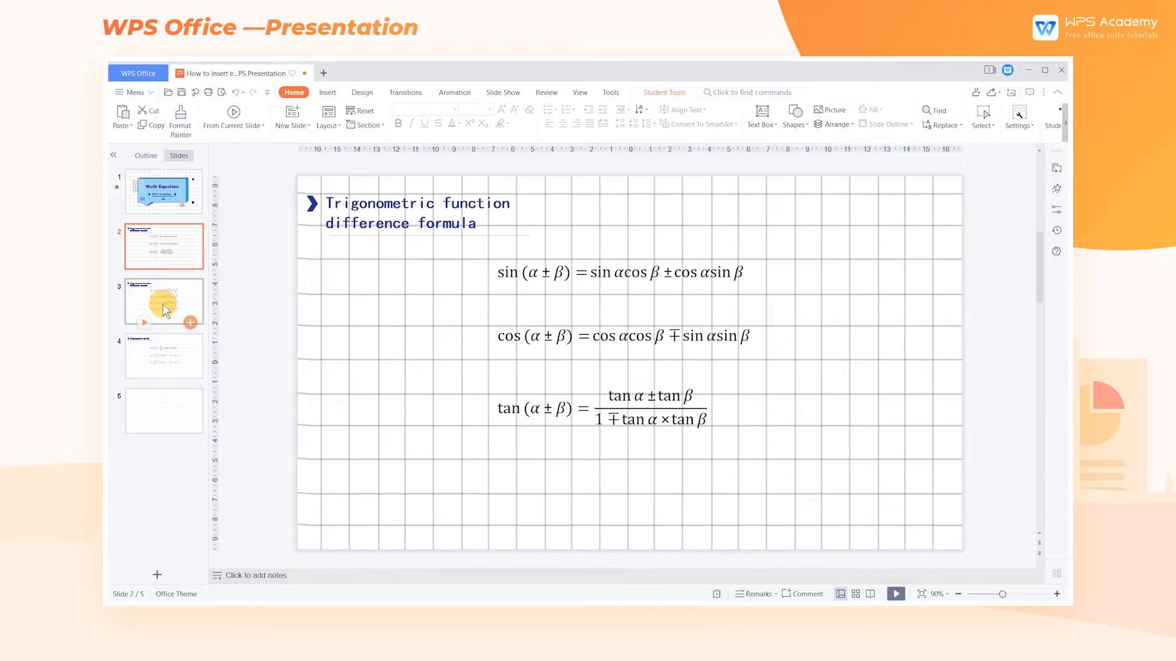
# - Review formula slides 3 and 4, then open the empty slide 5
pyautogui.click(164, 302)
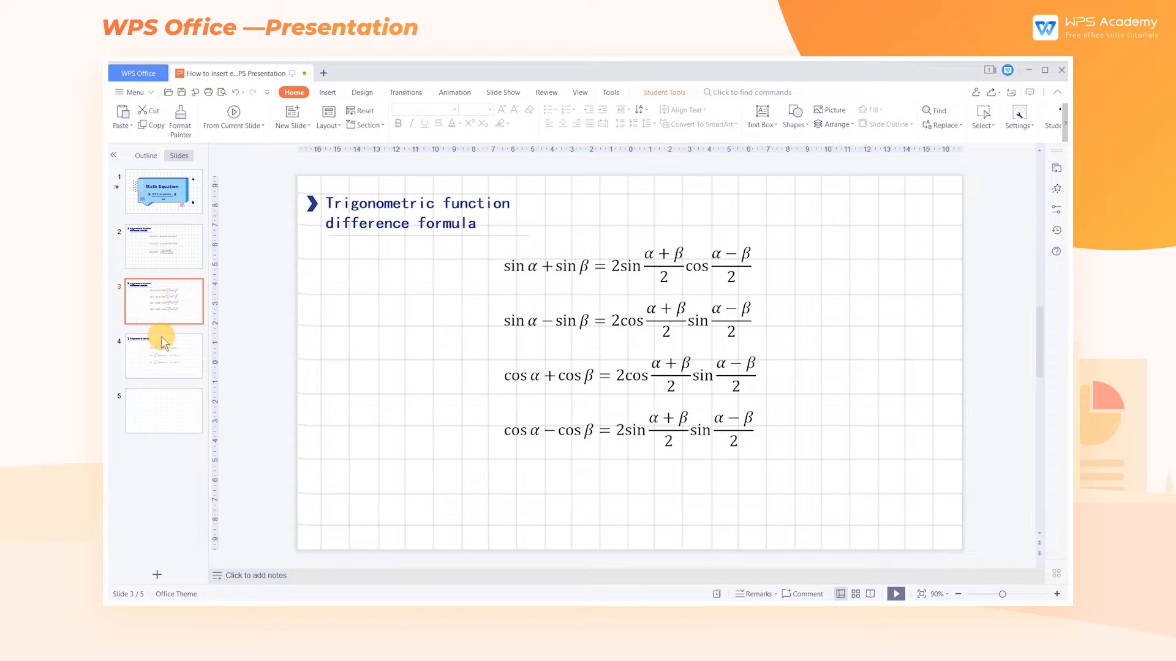
pyautogui.click(163, 354)
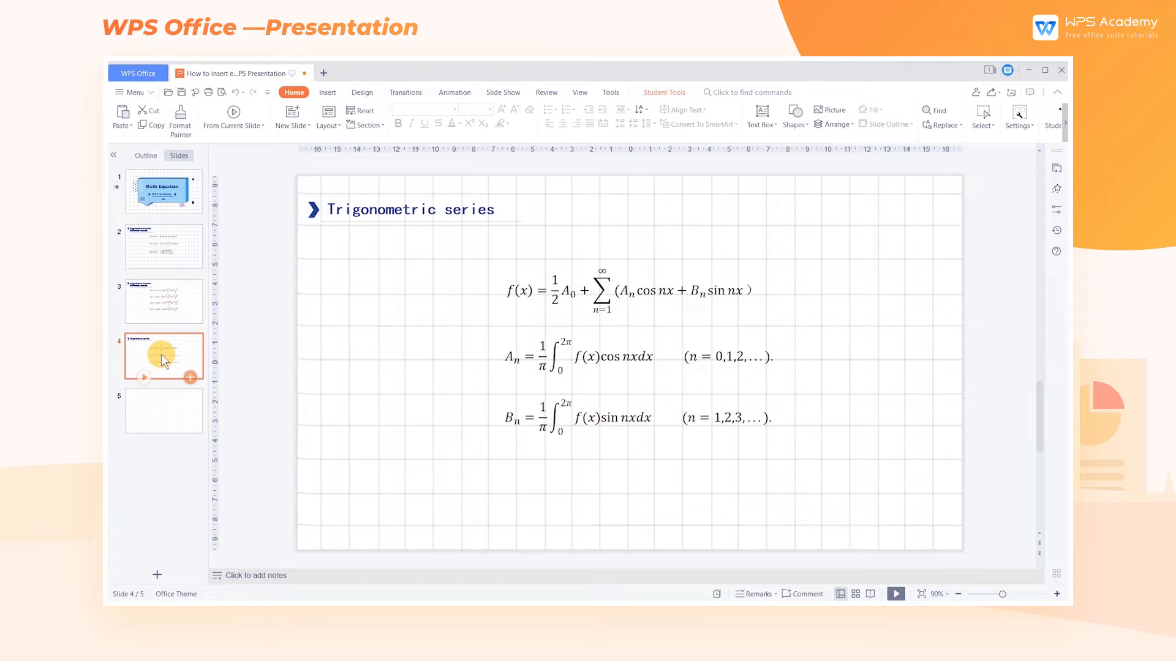
pyautogui.moveTo(162, 395)
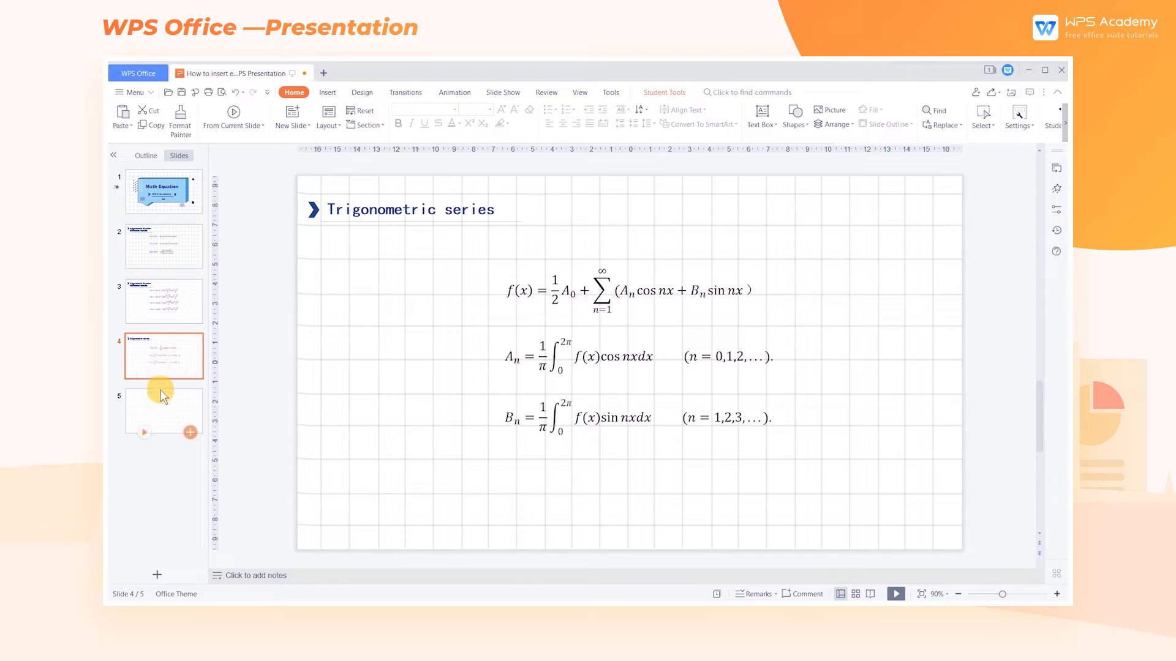
pyautogui.click(162, 411)
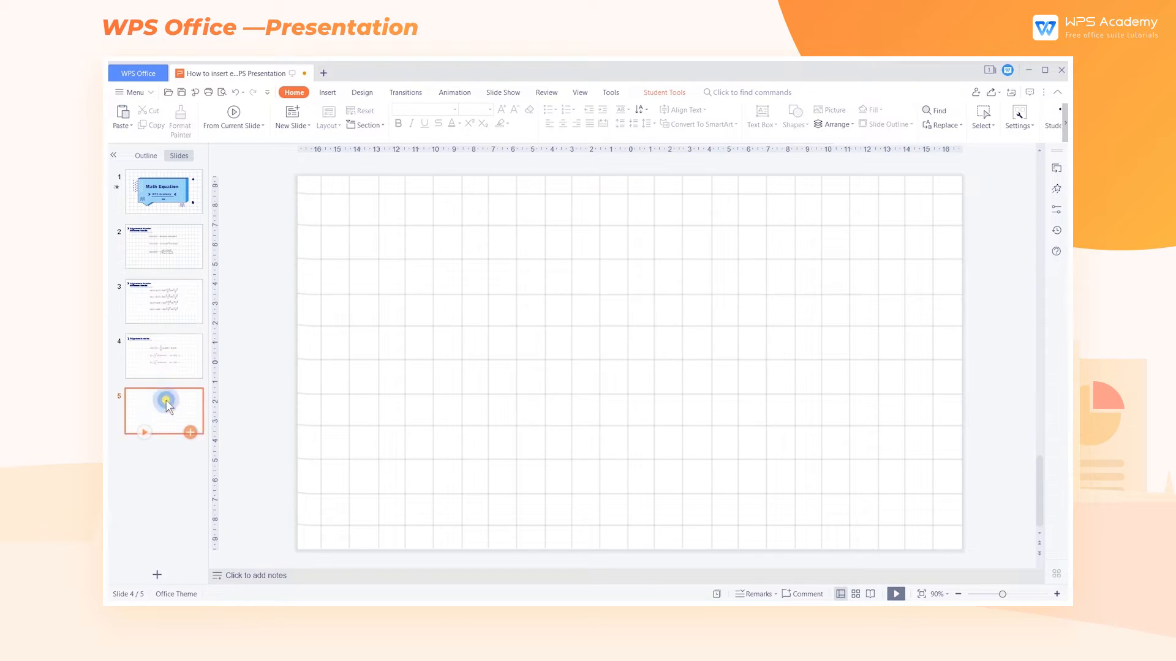
# - Insert the Taylor Expansion preset from the Insert tab's Equation gallery
pyautogui.click(327, 91)
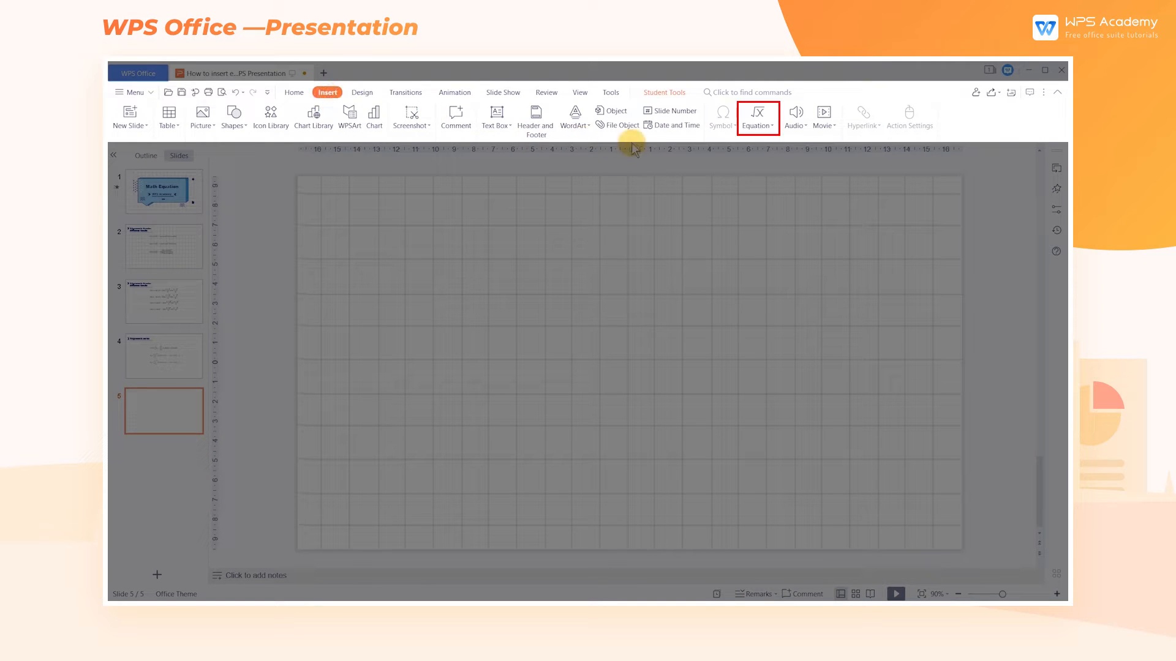
pyautogui.click(756, 116)
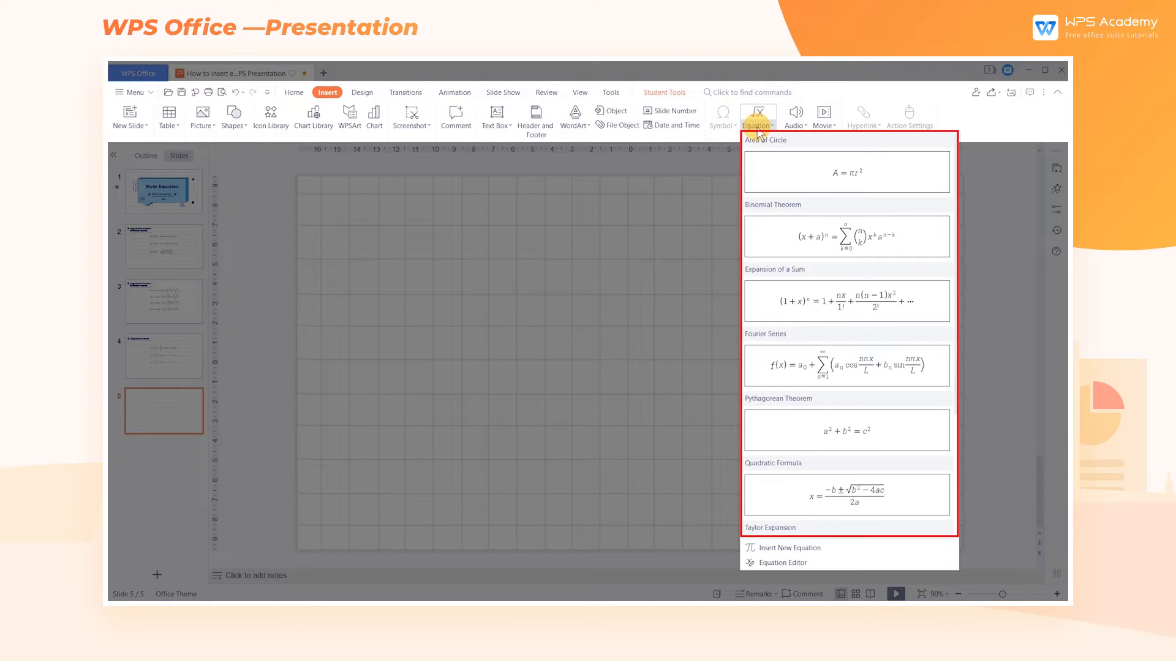
pyautogui.scroll(-3)
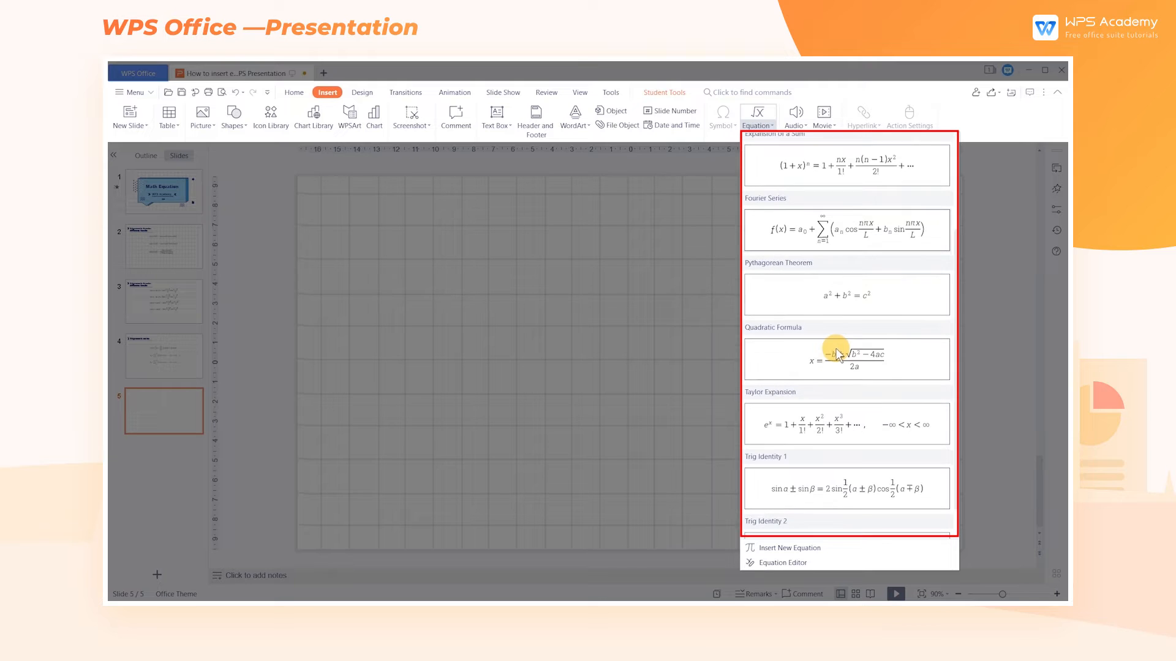
pyautogui.scroll(-3)
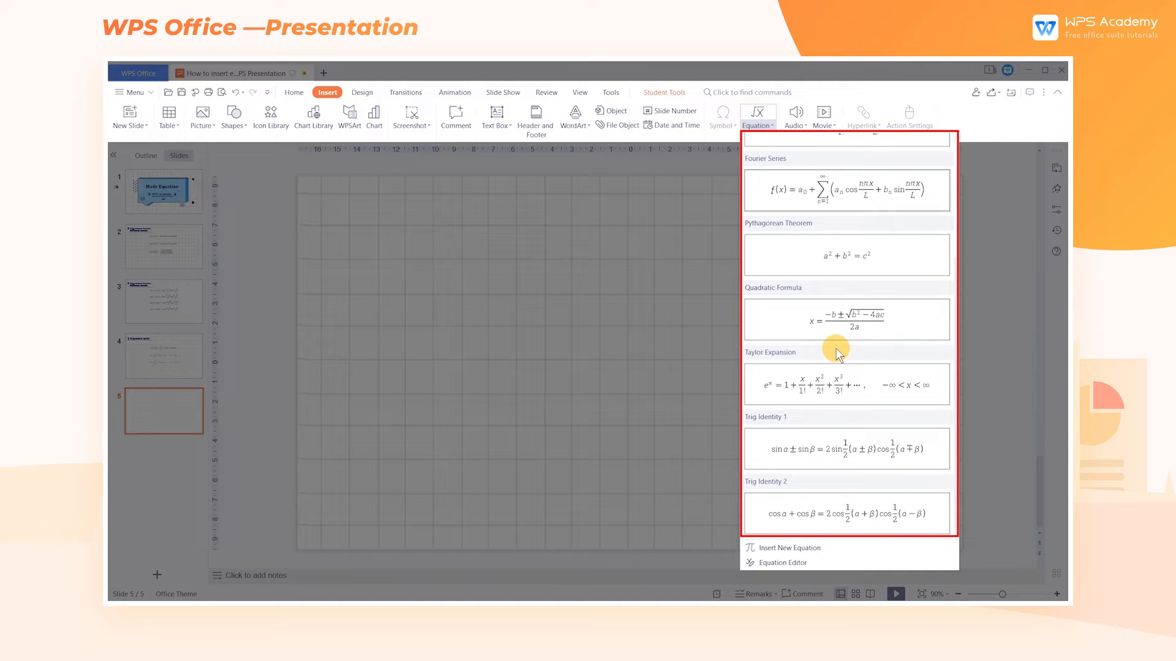
pyautogui.moveTo(845, 389)
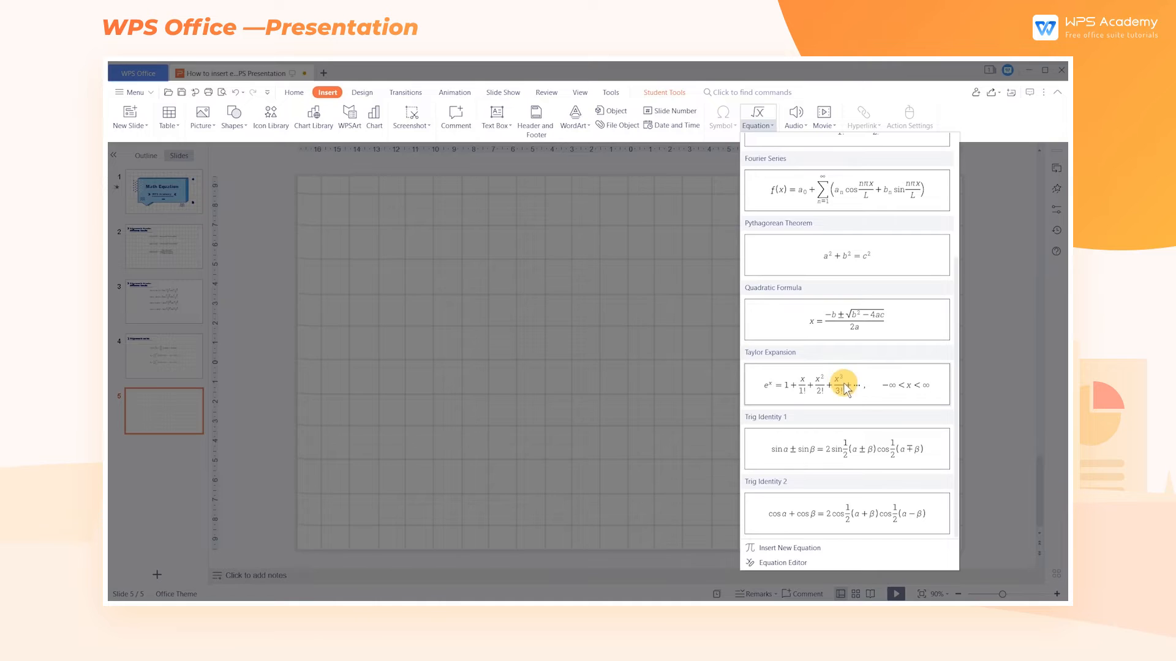
pyautogui.click(846, 384)
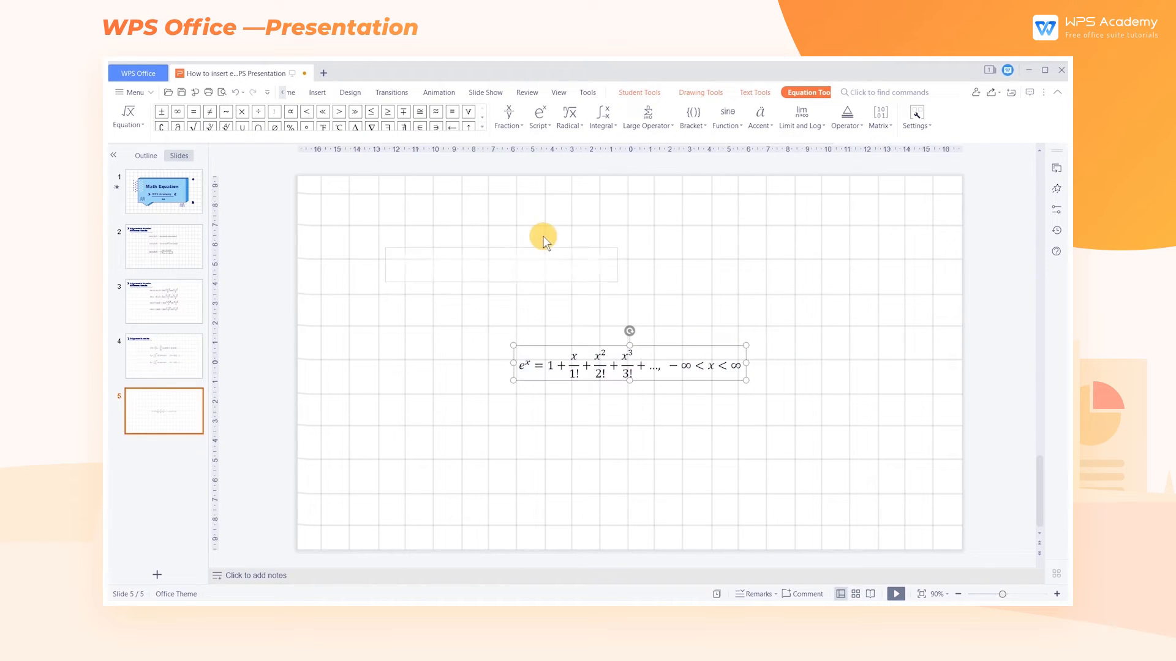
# - Place the Taylor expansion top-left and reopen the equation gallery for a new equation
pyautogui.click(327, 92)
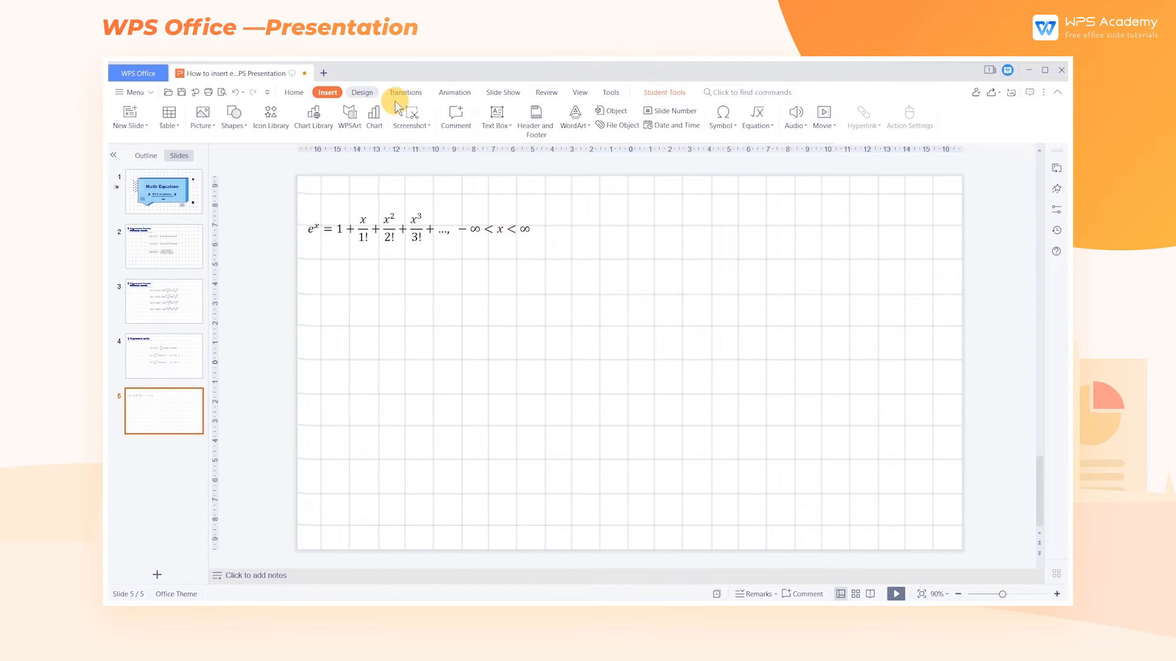
pyautogui.click(756, 117)
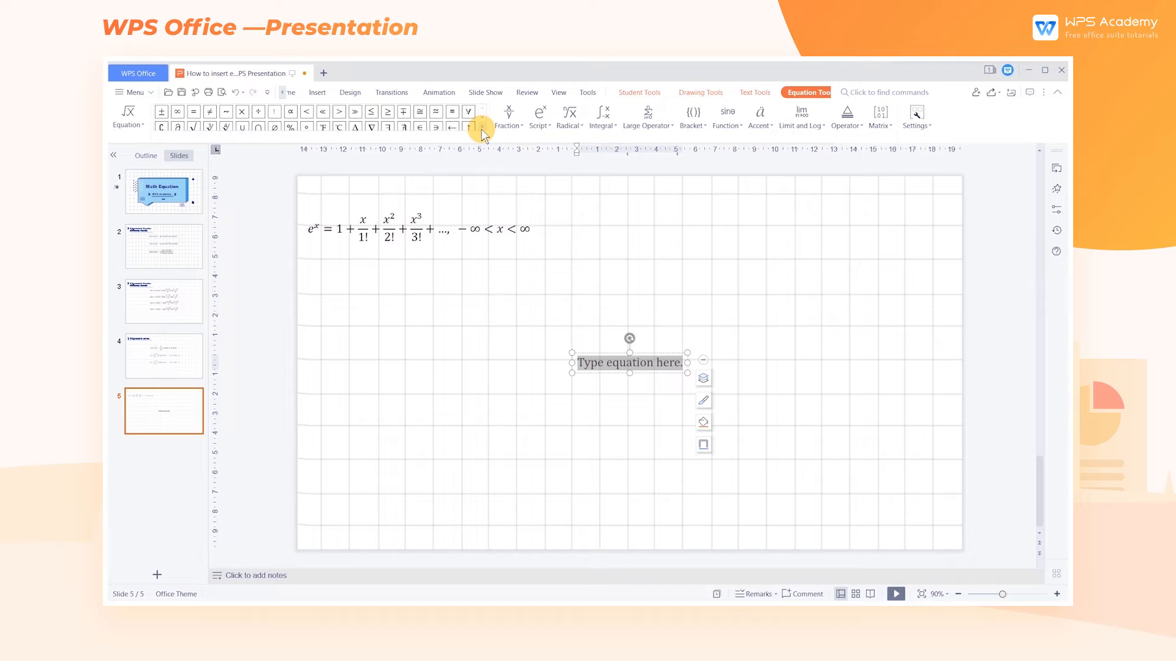
# - Expand the symbol palette and choose the Arrows category
pyautogui.click(482, 126)
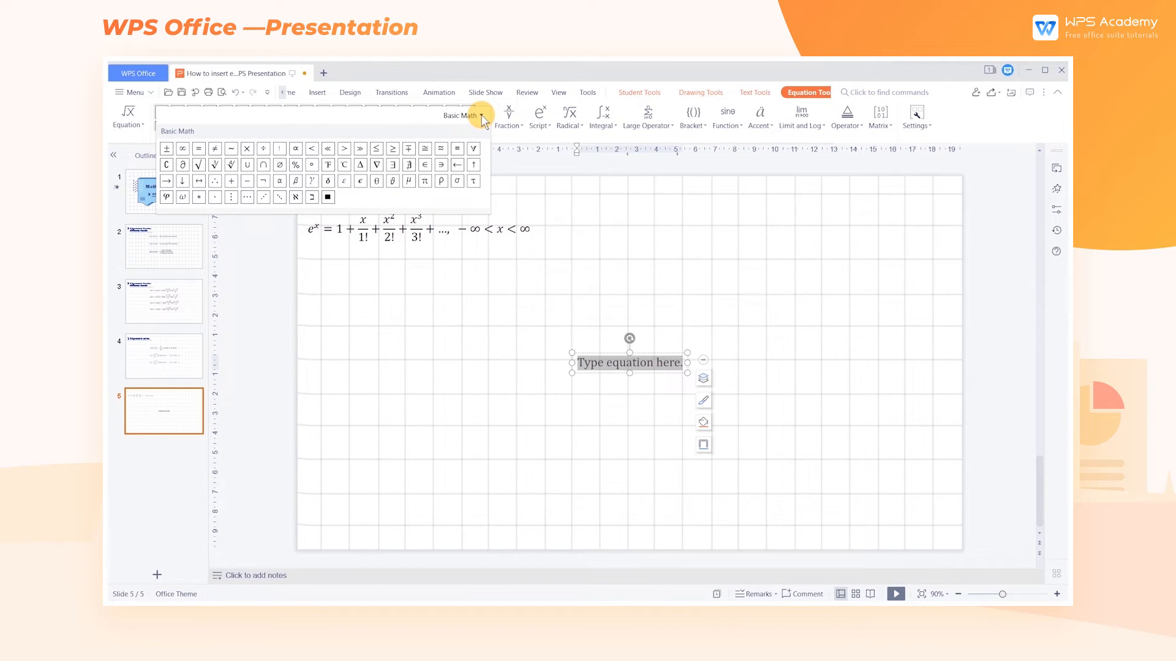
pyautogui.click(464, 115)
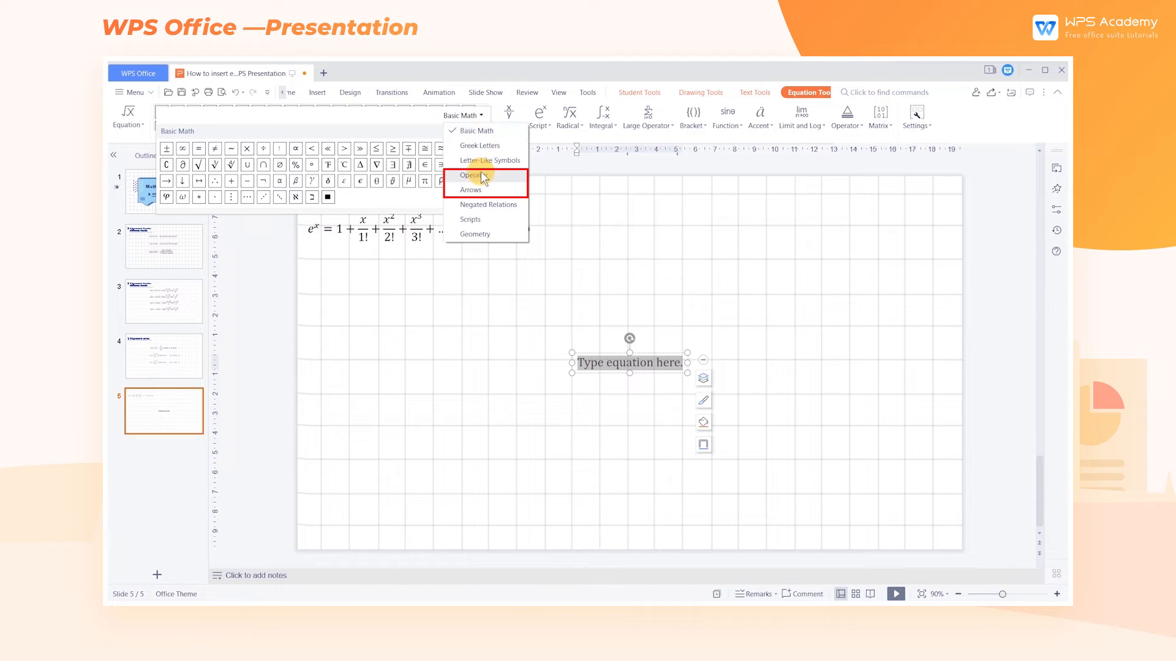
pyautogui.click(470, 175)
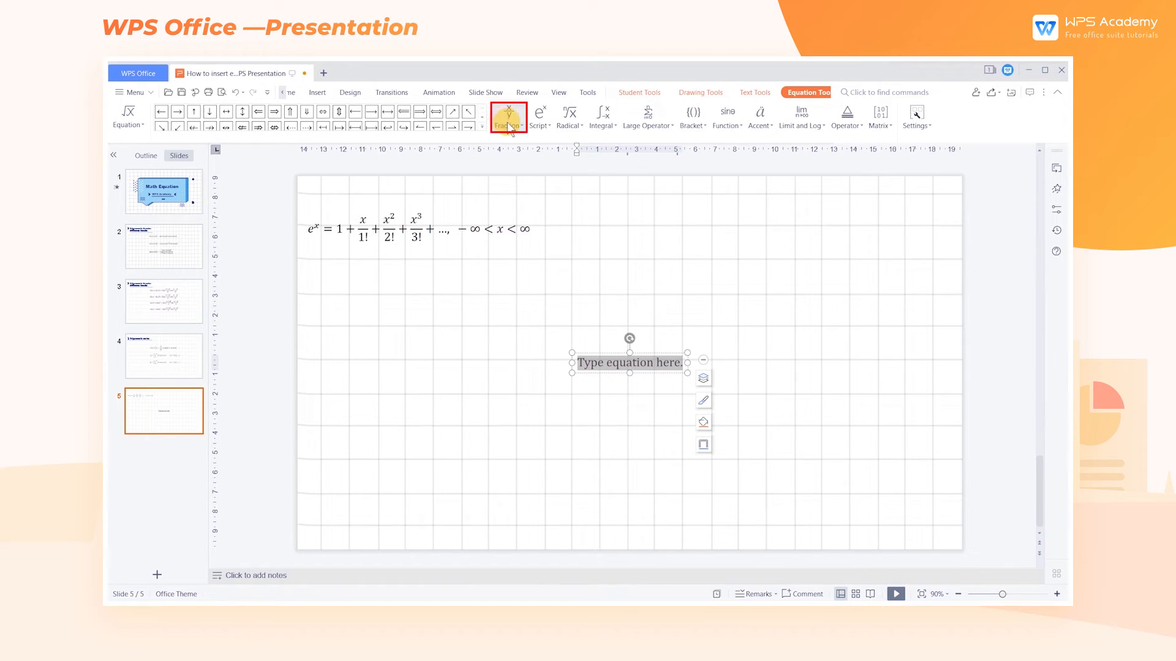
# - Browse Script, Radical and Function templates, then start entering f(x) = ½A₀ + Σ(Aₙ cos nx + Bₙ sin nx
pyautogui.click(538, 114)
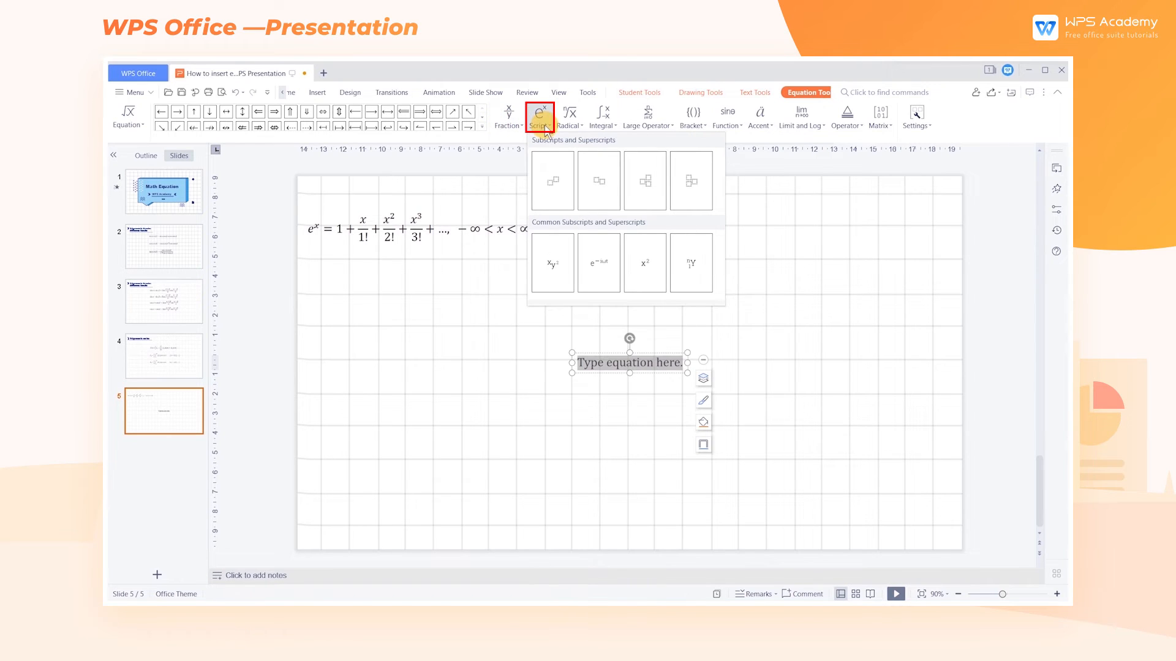
pyautogui.click(568, 116)
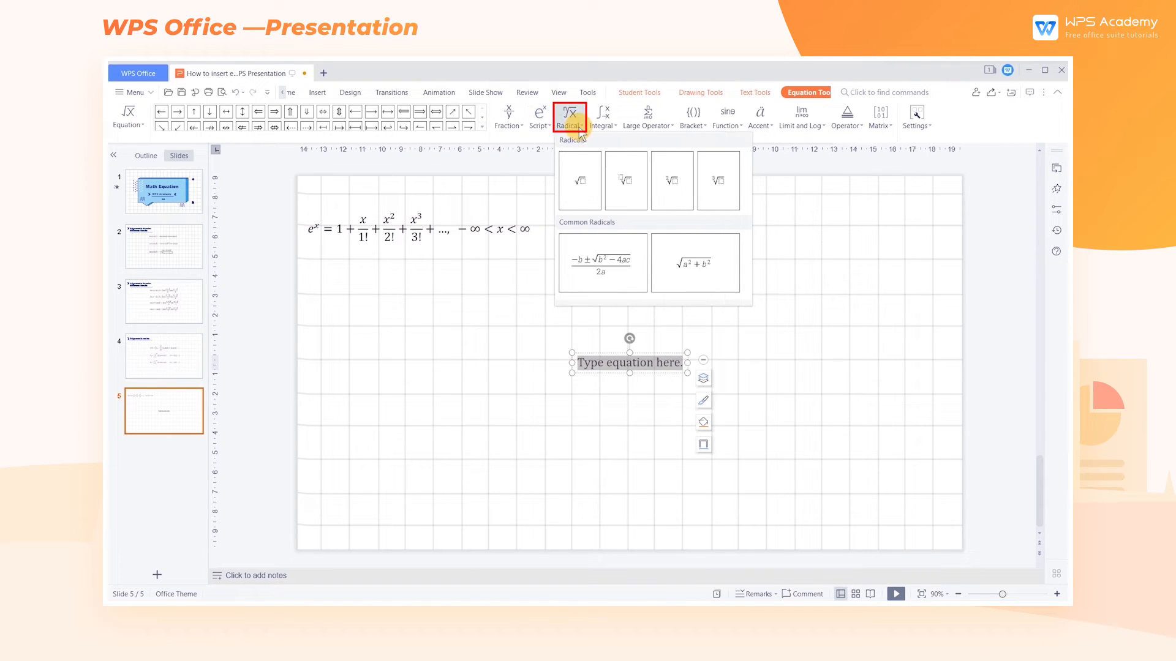
pyautogui.click(726, 116)
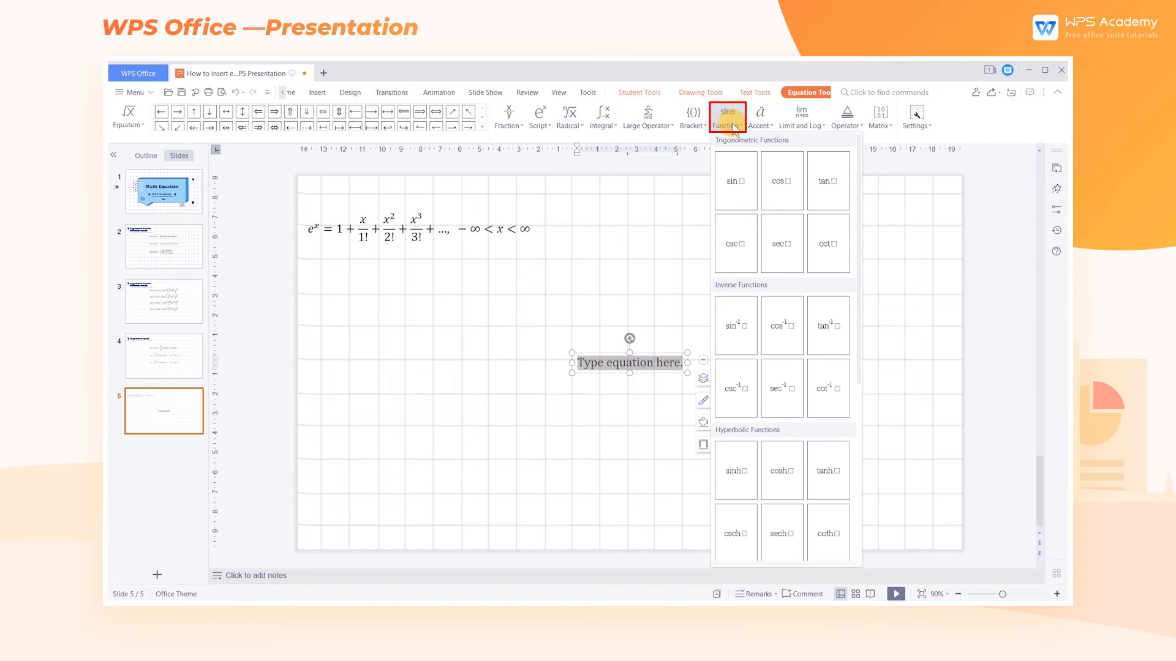
pyautogui.click(194, 112)
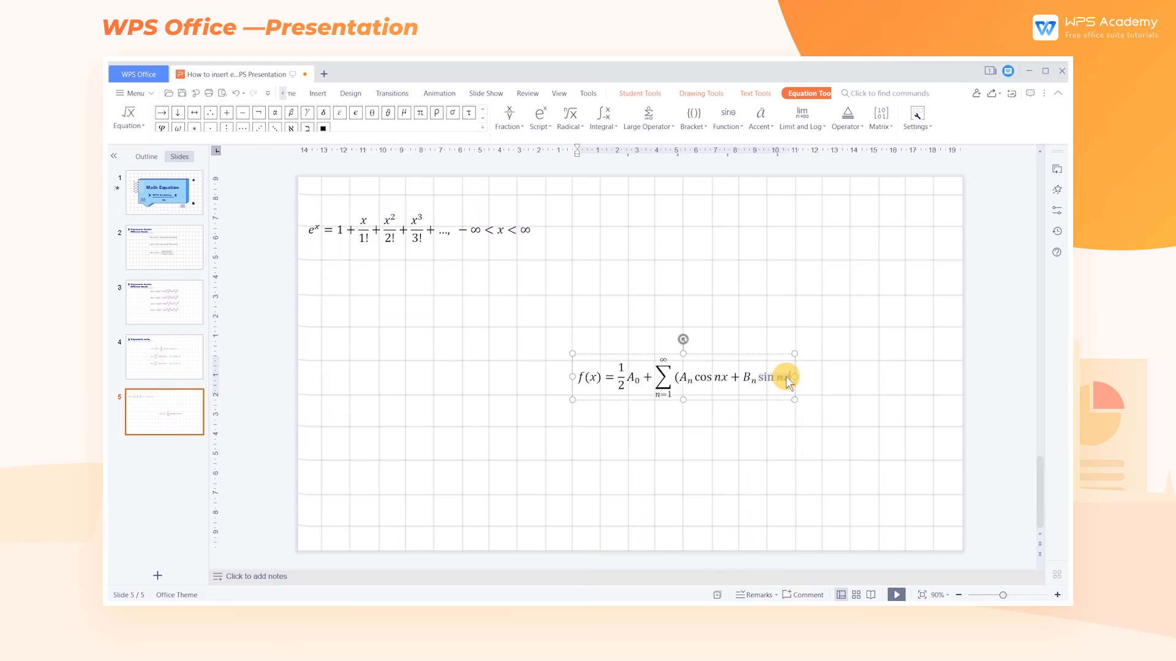
# - Finish the Fourier series with its closing bracket and deselect it
pyautogui.click(438, 411)
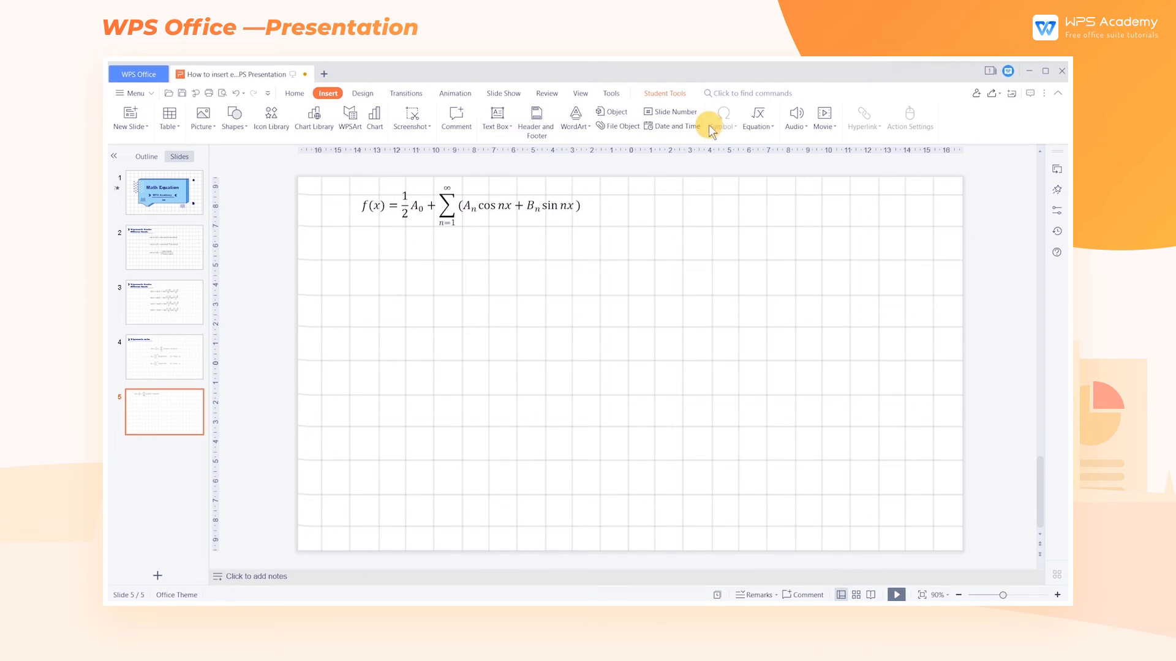
# - Launch Equation Editor from the Equation gallery to create E = mc²
pyautogui.click(755, 117)
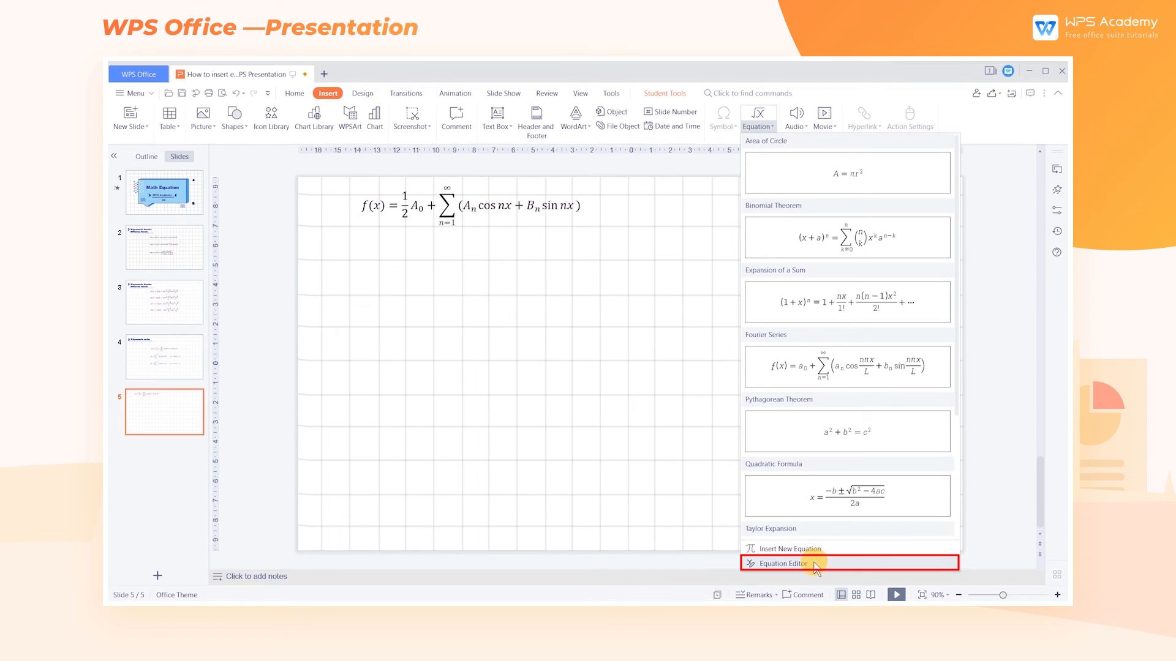
pyautogui.click(780, 564)
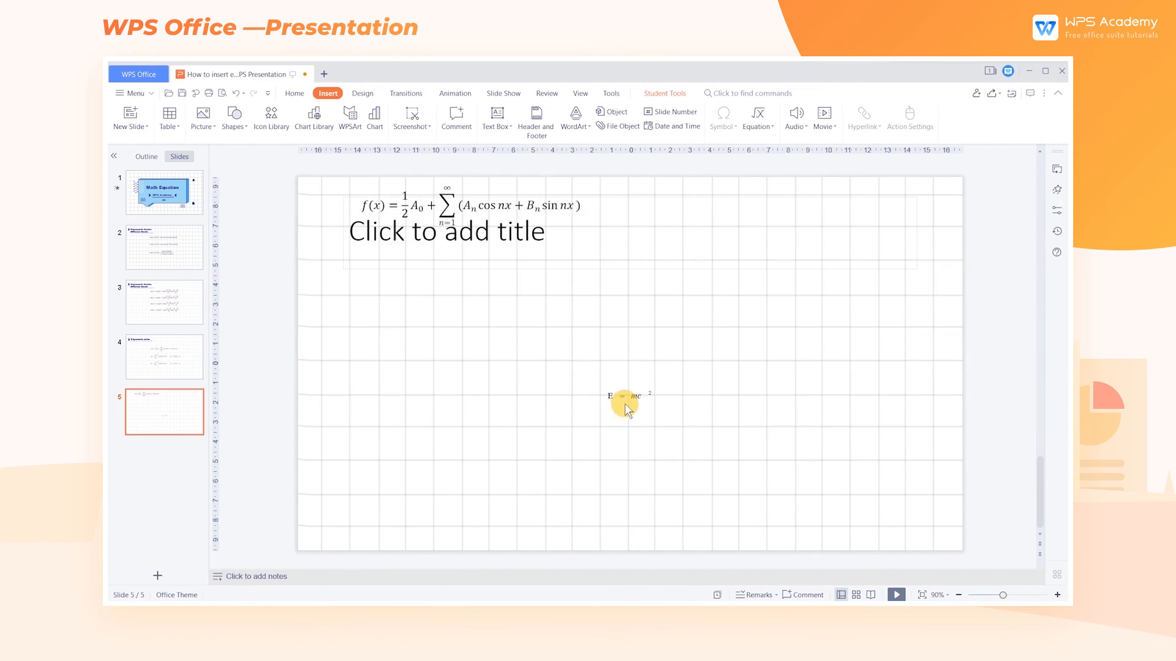
# - Double-click the E = mc² picture to reopen it in Equation Editor
pyautogui.click(627, 397)
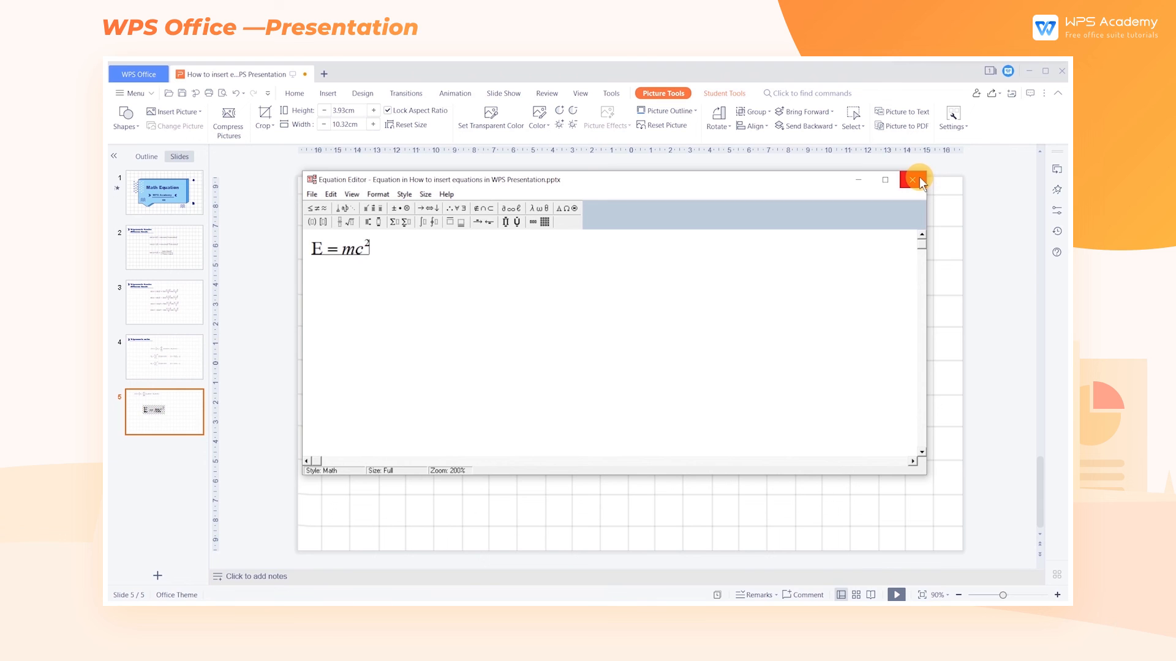
pyautogui.moveTo(914, 182)
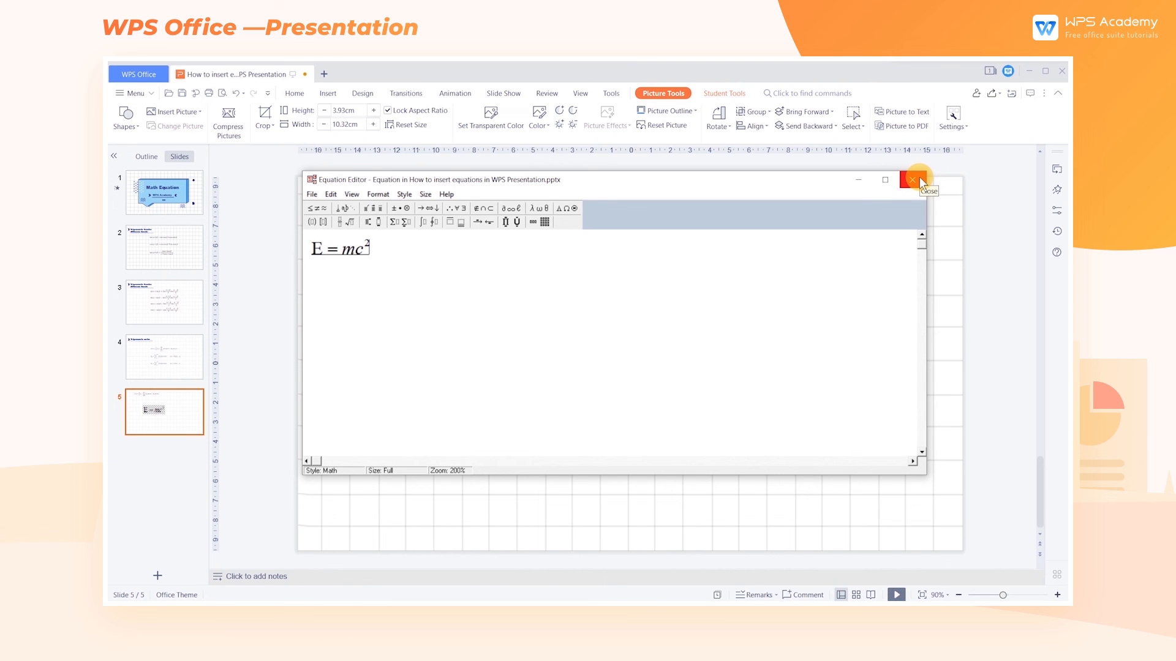